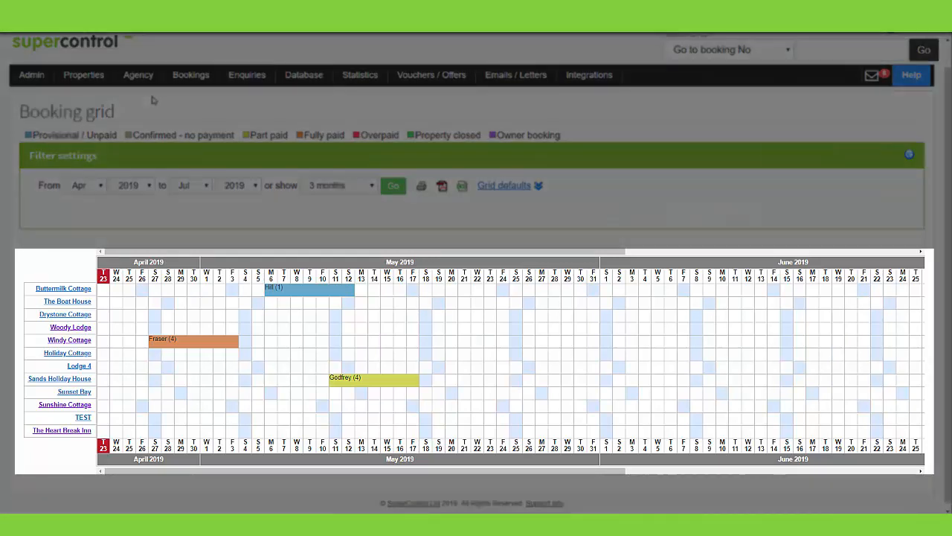
mouse_move(226, 299)
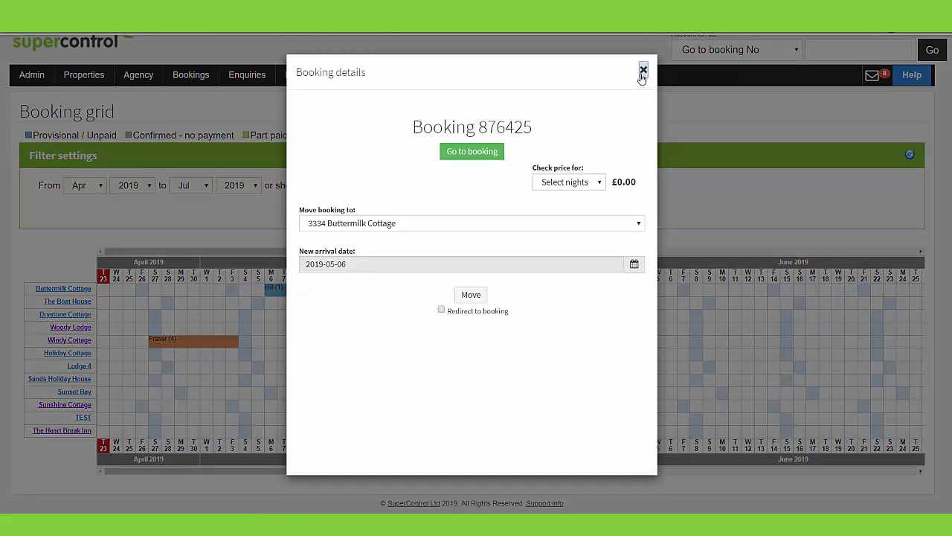
Choose 17–24 May 2019 as the stay dates for 4 adults and place the Buttermilk Cottage booking.
left_click(643, 70)
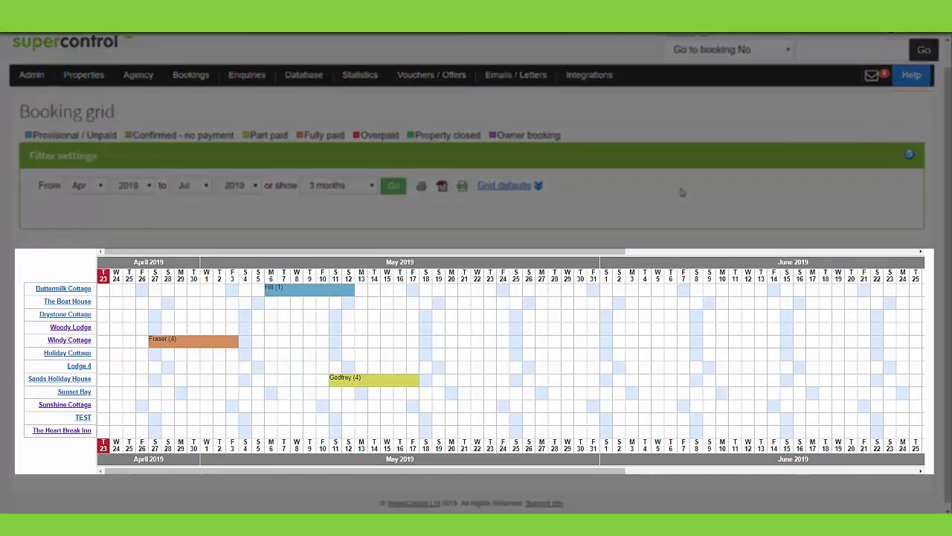
mouse_move(465, 336)
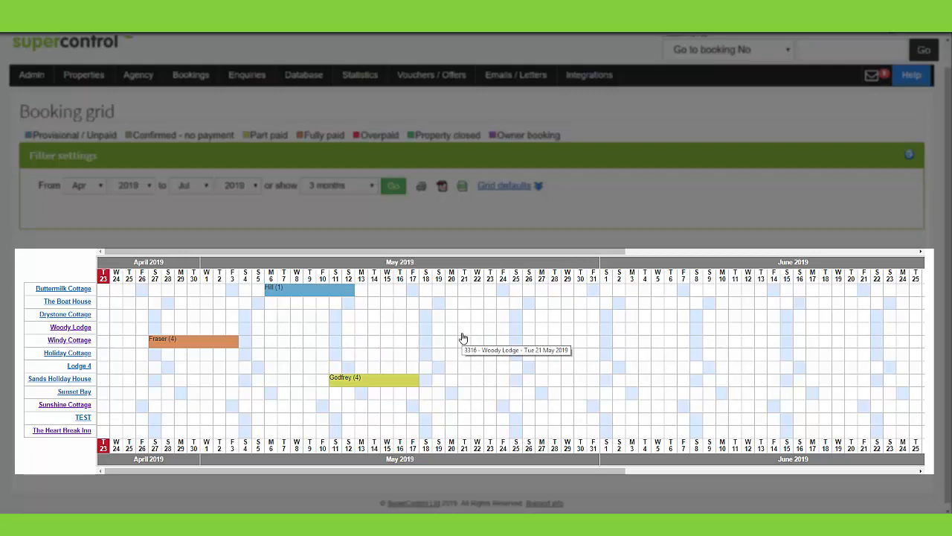
mouse_move(419, 301)
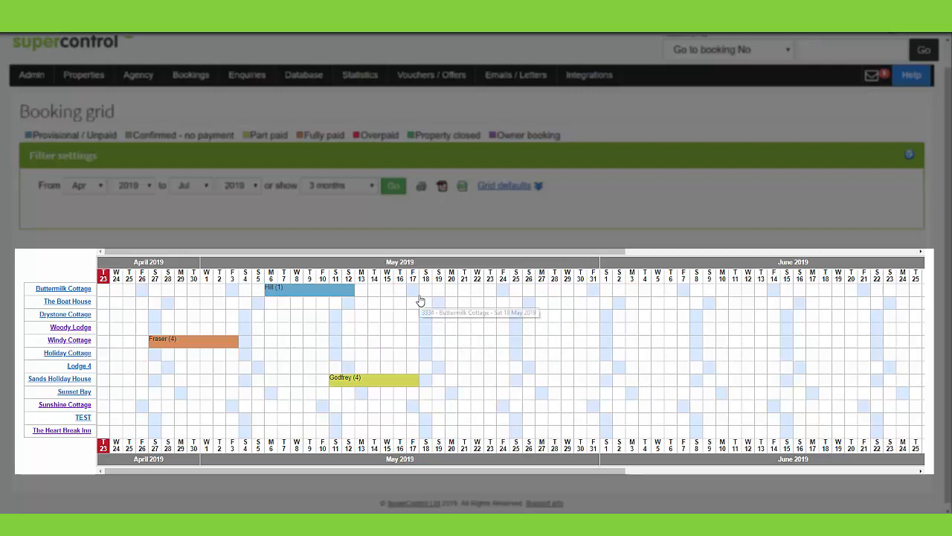
mouse_move(411, 294)
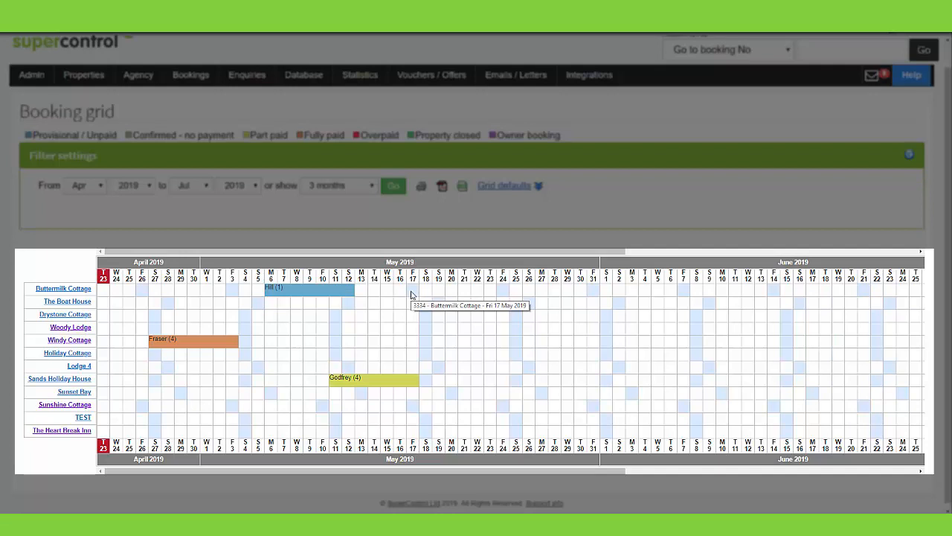
mouse_move(414, 291)
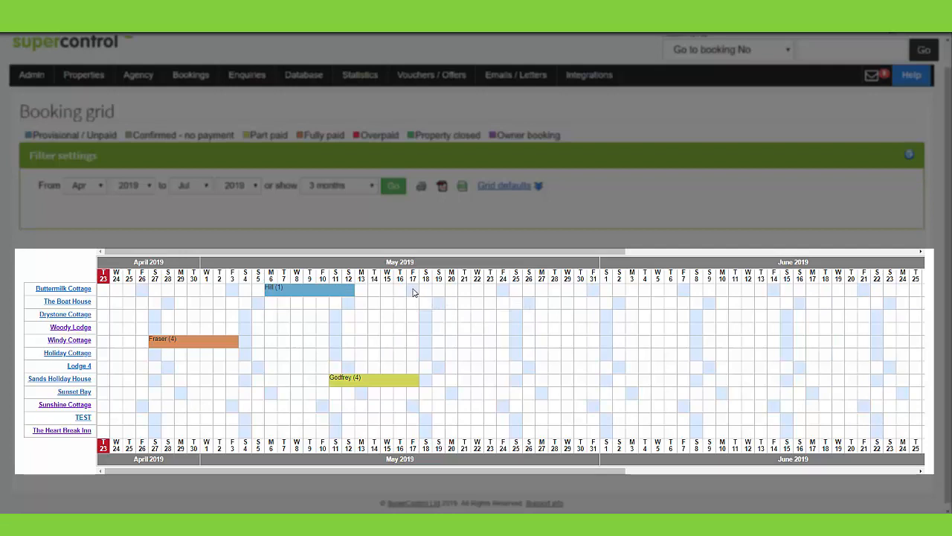
mouse_move(413, 290)
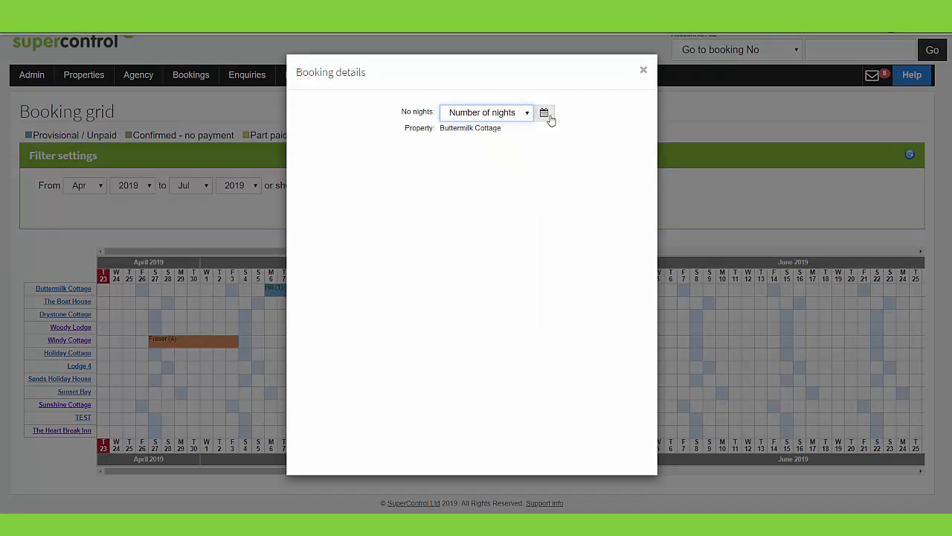
left_click(545, 113)
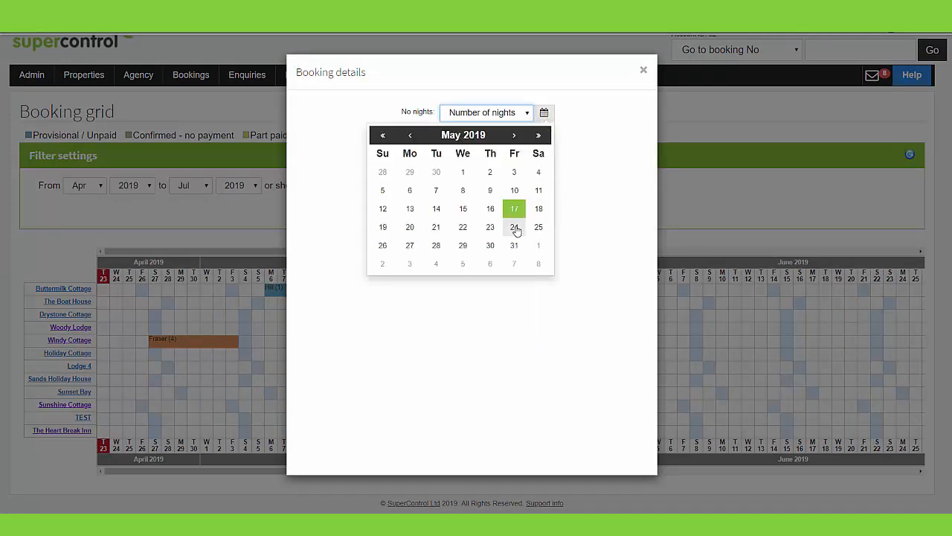
left_click(514, 226)
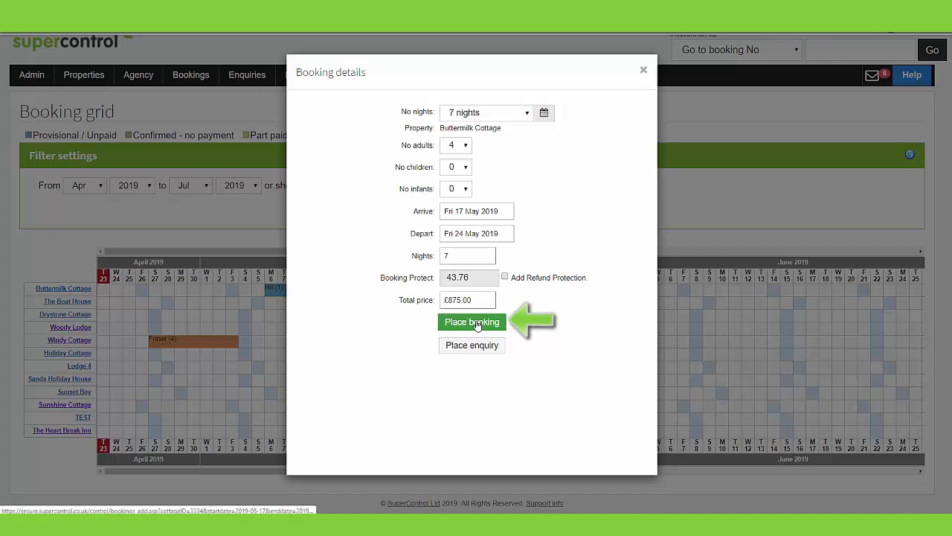
left_click(472, 321)
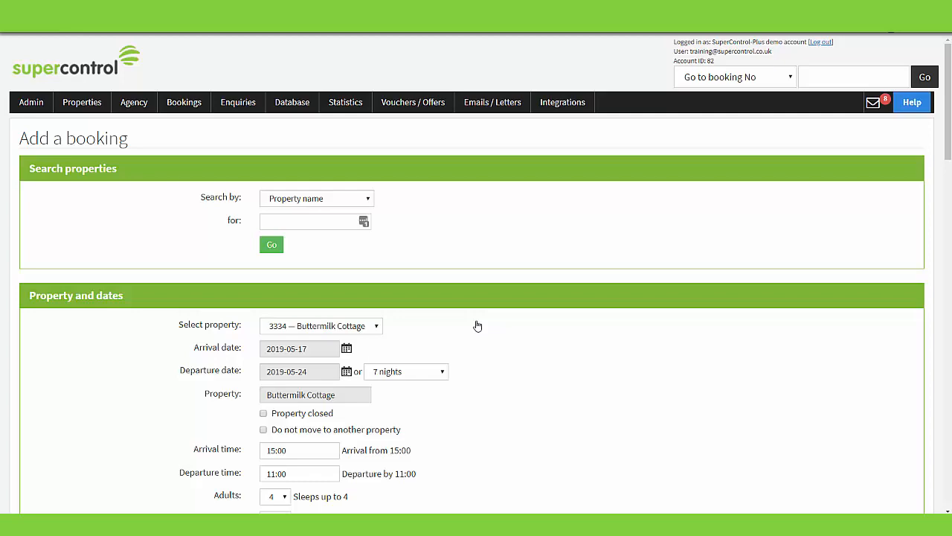
mouse_move(948, 158)
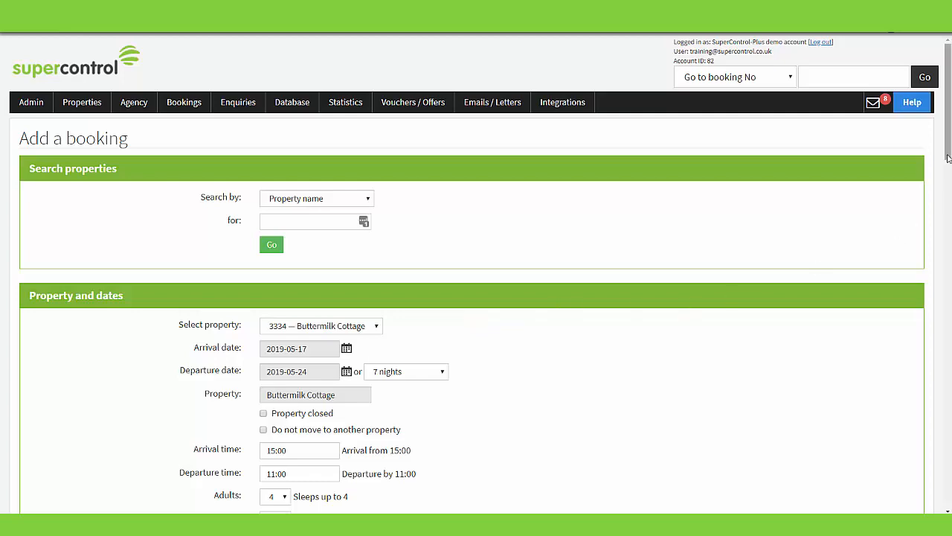
scroll("down", 3)
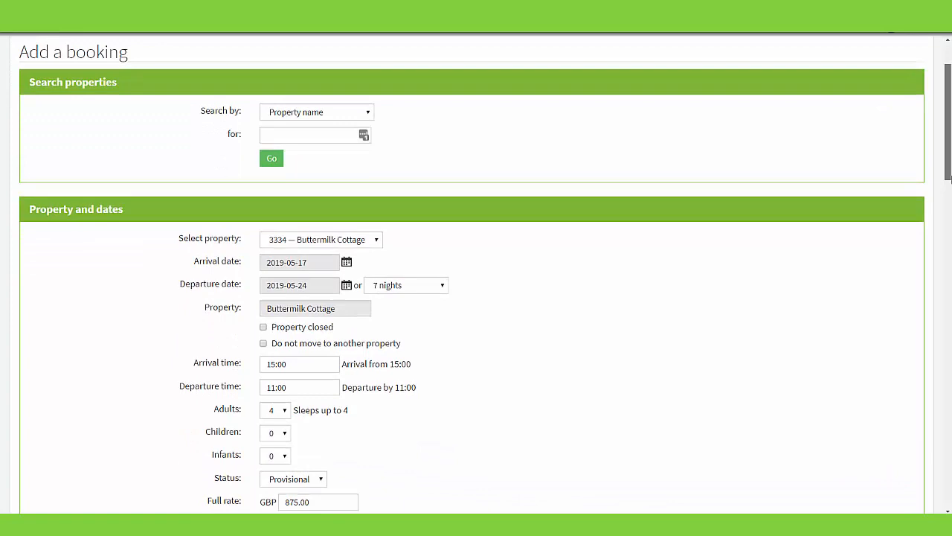
scroll("down", 3)
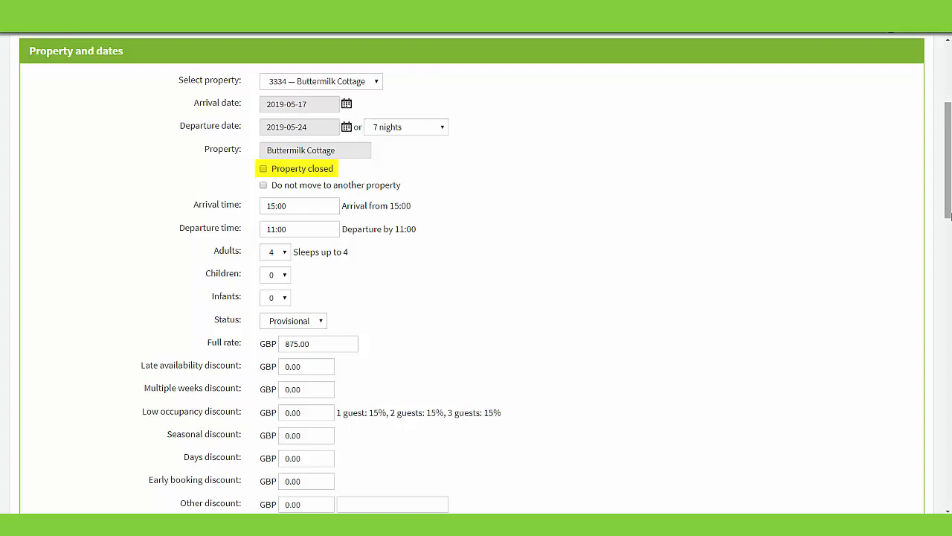
left_click(262, 168)
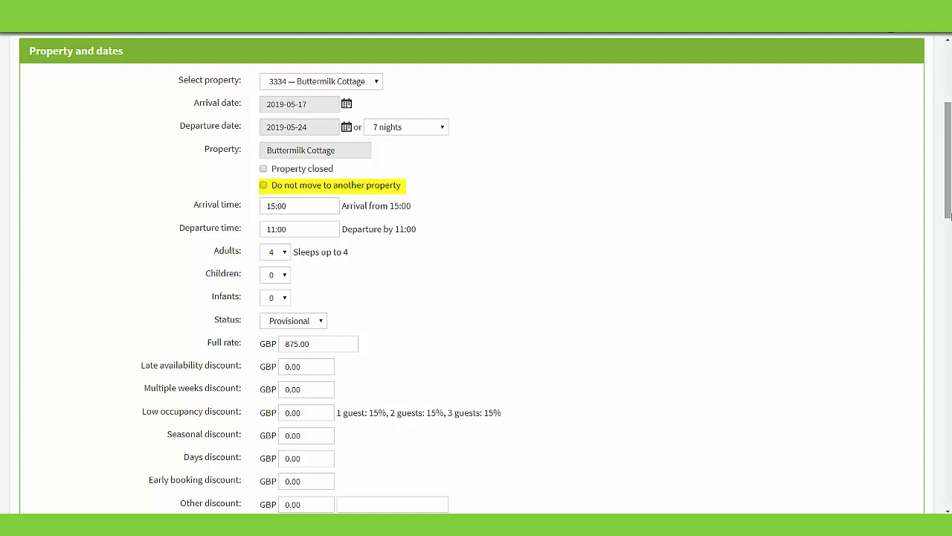
left_click(263, 184)
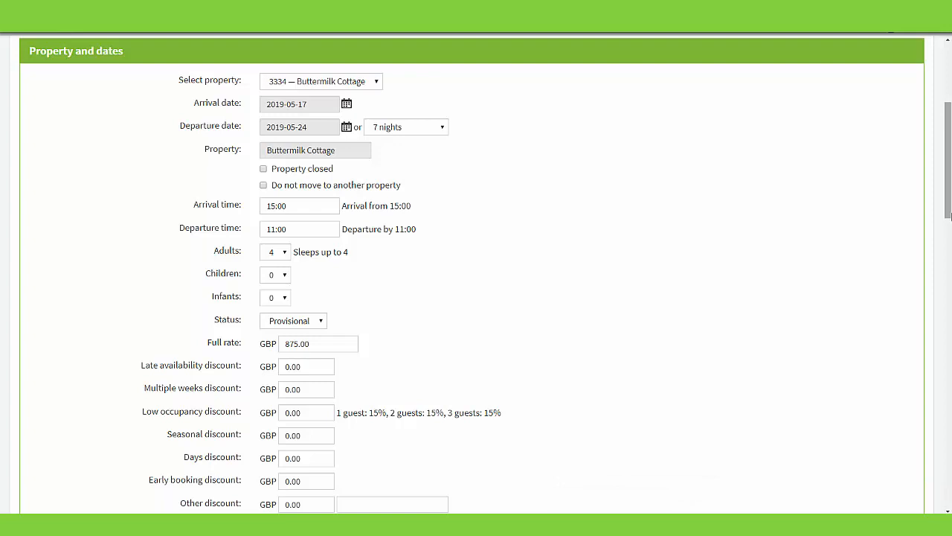
left_click(292, 322)
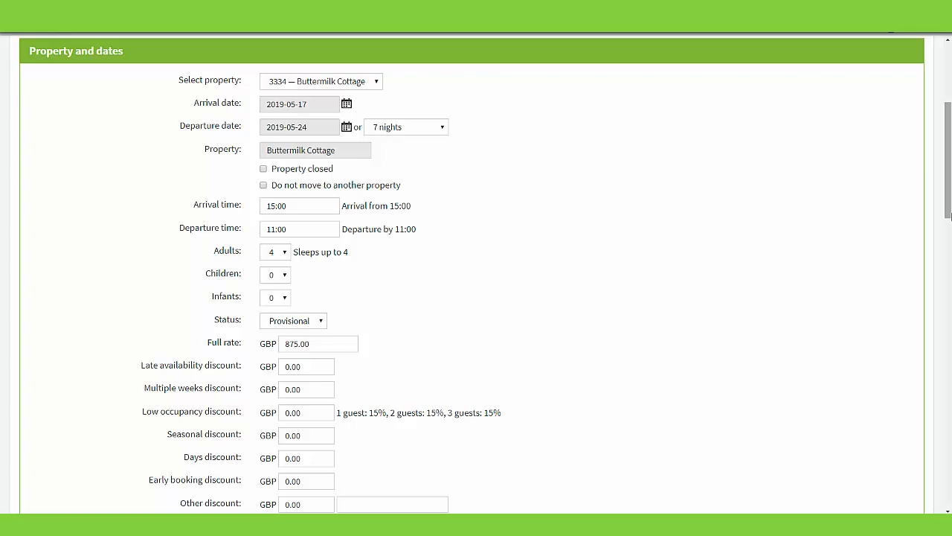
Scroll the booking form down to the blank Contact details and Guests' details sections.
scroll("down", 3)
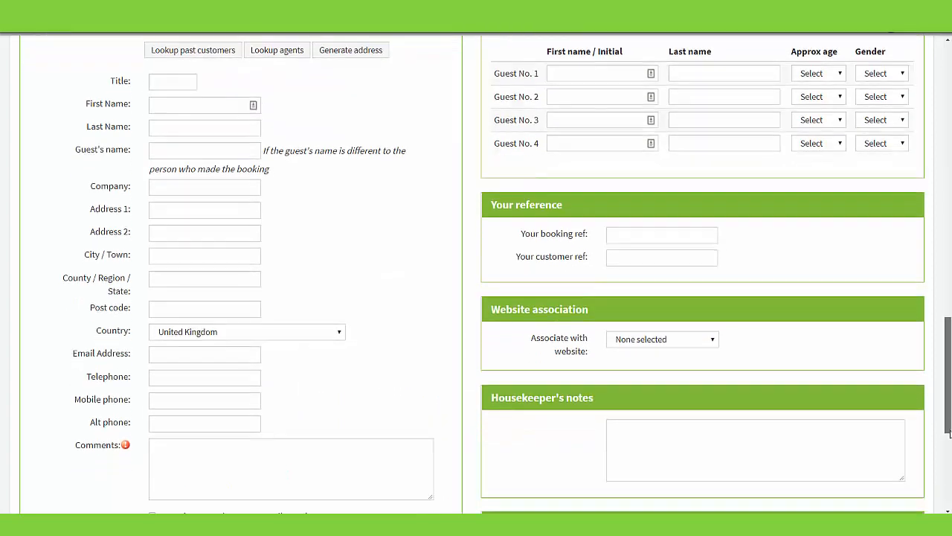
scroll("down", 3)
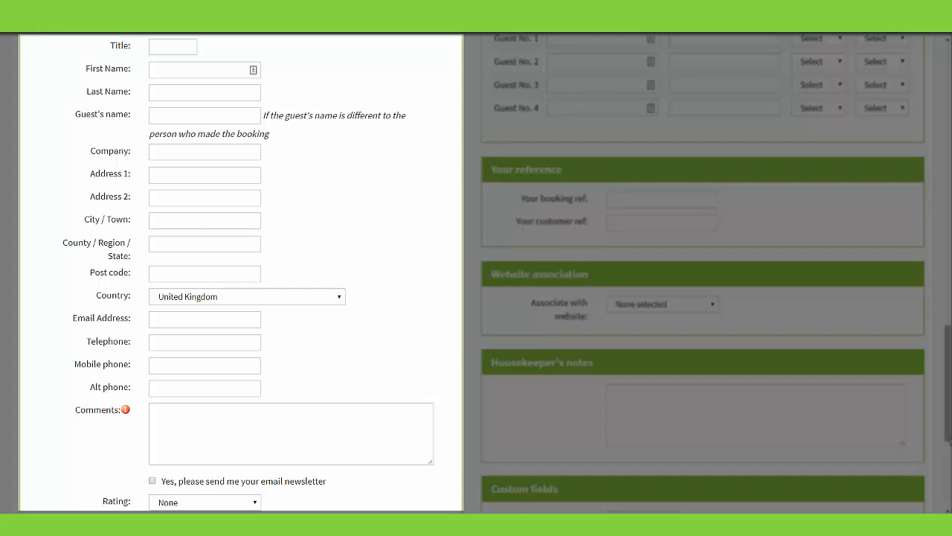
Choose Search Engine from the Source list under Contact details.
scroll("down", 3)
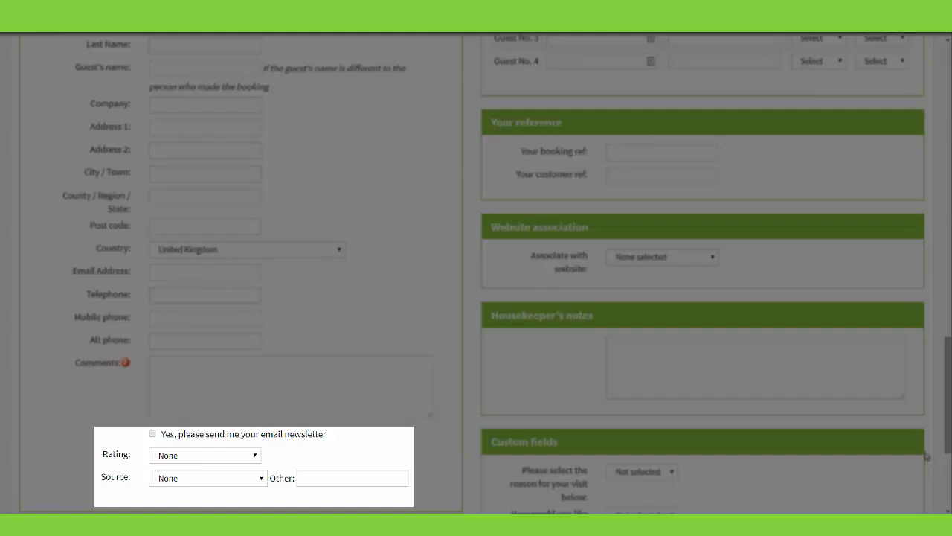
scroll("down", 3)
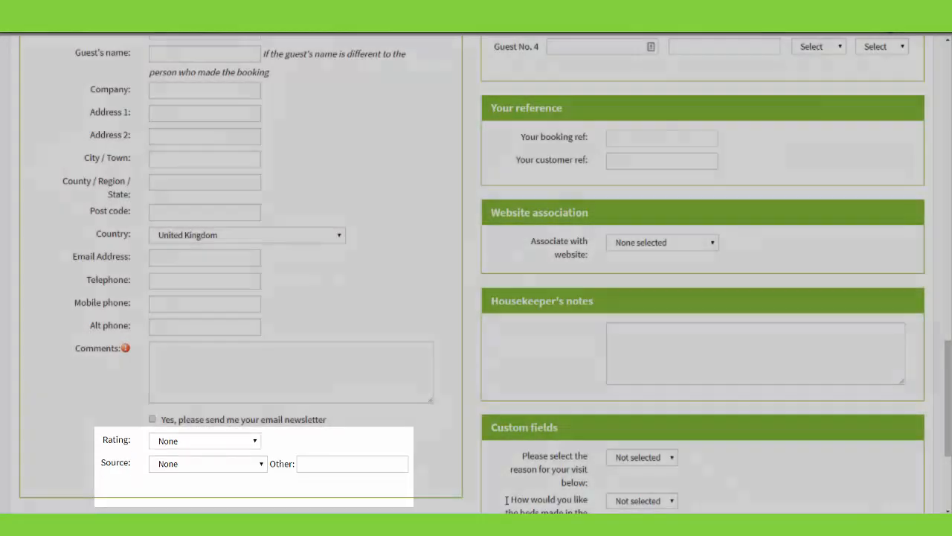
left_click(208, 462)
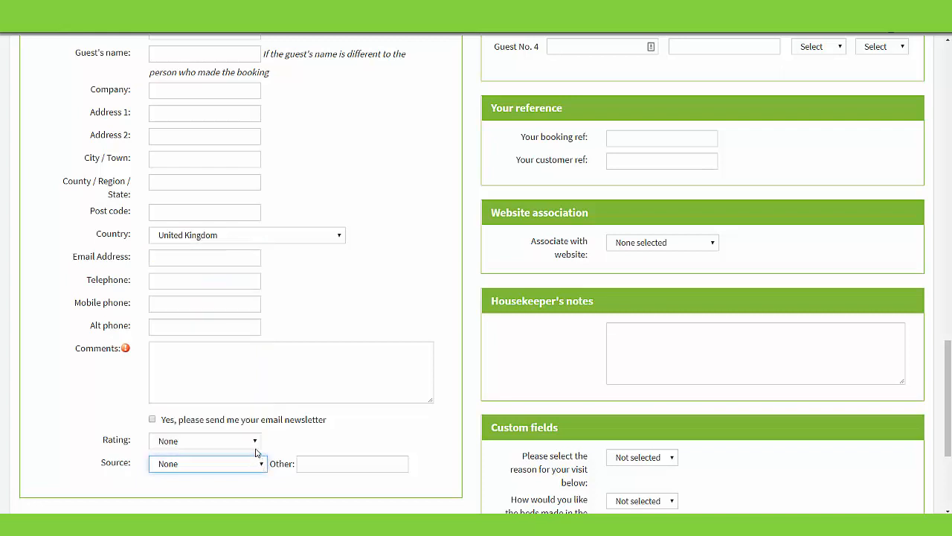
left_click(208, 464)
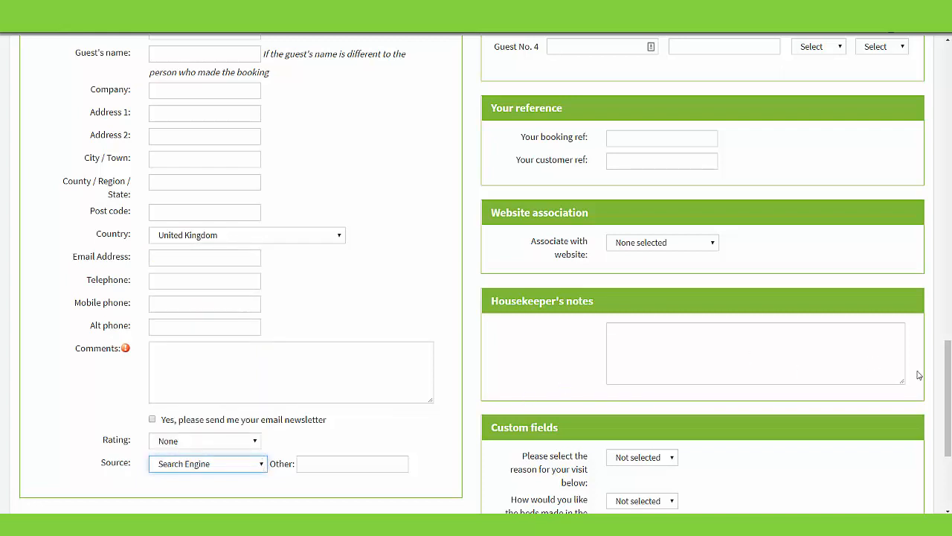
scroll("up", 3)
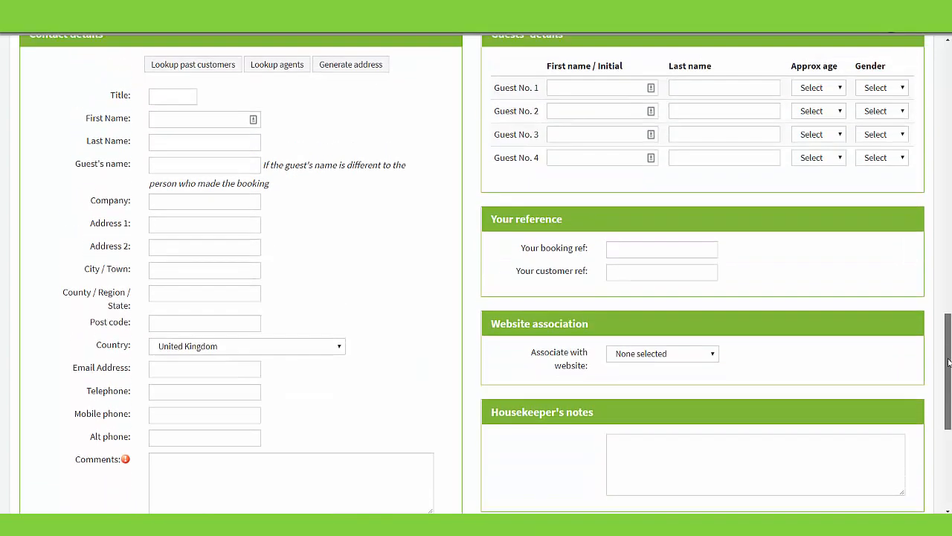
Scroll past Your reference and Housekeeper's notes to the Custom fields and Save bar.
scroll("up", 3)
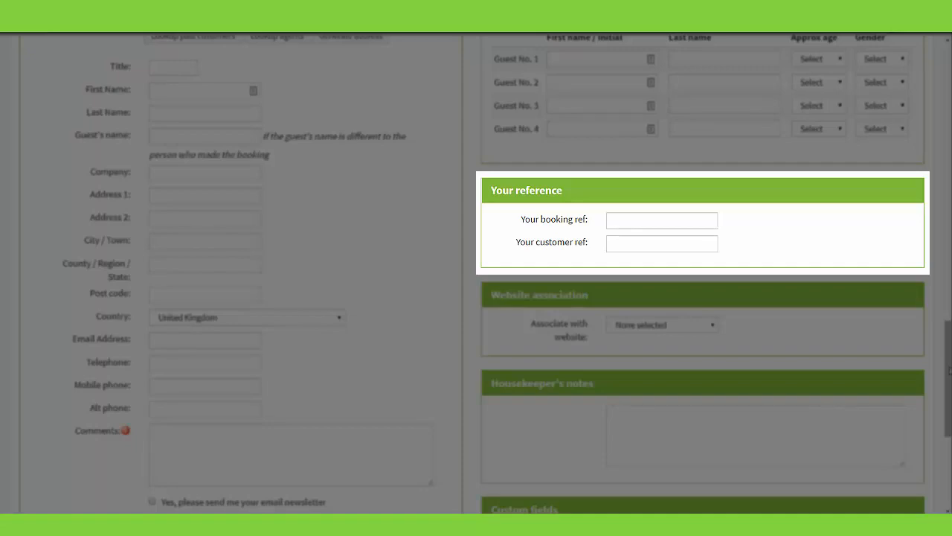
scroll("down", 3)
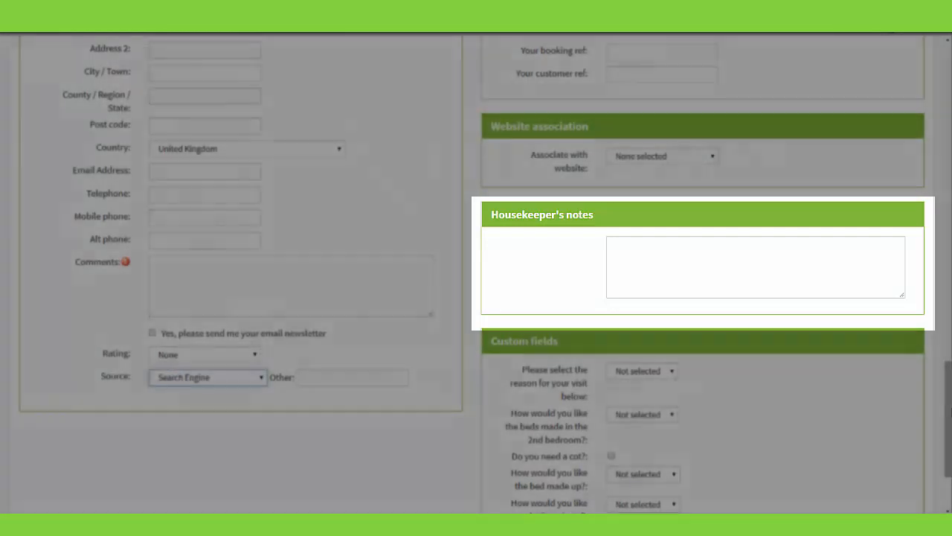
scroll("down", 3)
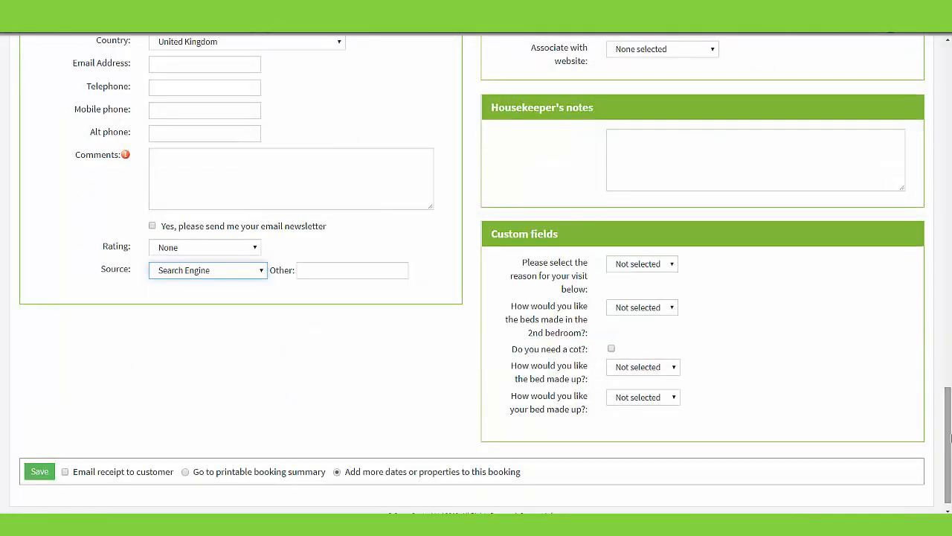